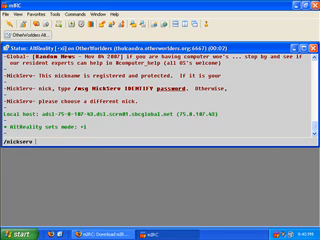
- Compose the /msg nickserv identify command with the nickname's password in the status window
{"action": "type", "text": "identify"}
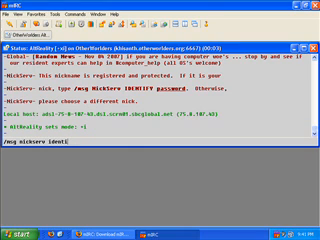
- Send the identify message and review NickServ's full help listing of commands in the status window
{"action": "key", "text": "Return"}
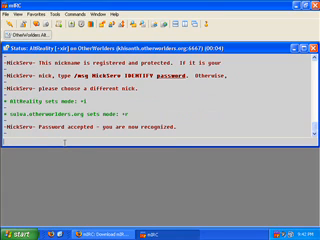
{"action": "scroll", "scroll_direction": "down", "scroll_amount": 3}
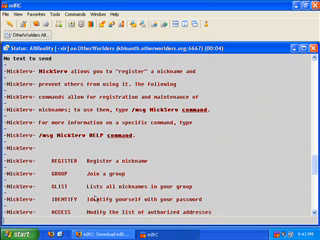
{"action": "scroll", "scroll_direction": "down", "scroll_amount": 3}
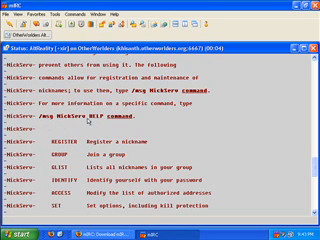
{"action": "scroll", "scroll_direction": "down", "scroll_amount": 3}
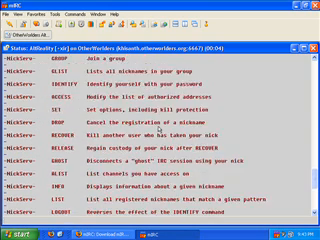
{"action": "scroll", "scroll_direction": "up", "scroll_amount": 3}
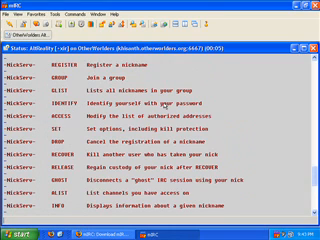
{"action": "scroll", "scroll_direction": "down", "scroll_amount": 3}
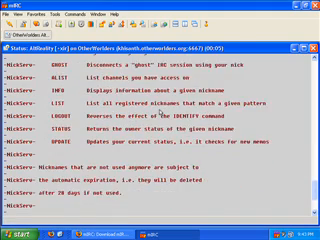
{"action": "scroll", "scroll_direction": "down", "scroll_amount": 3}
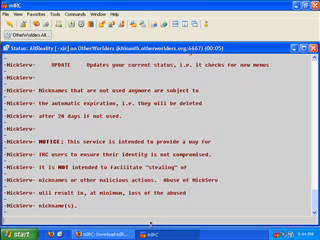
- Request the channel /list from irc.otherworlders.org and join a channel from it
{"action": "scroll", "scroll_direction": "down", "scroll_amount": 3}
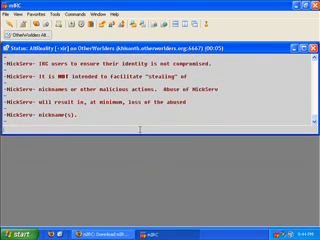
{"action": "type", "text": "/list"}
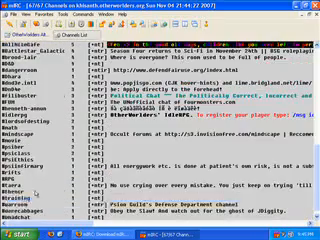
{"action": "left_click", "coordinate": [30, 200]}
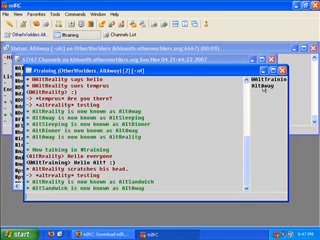
- Change nickname with /nick so the channel announces the new nick
{"action": "type", "text": "/nick N"}
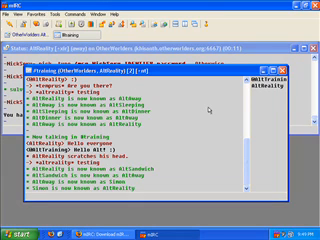
- Send a private /msg to altreality, then mark yourself /away with a reason
{"action": "type", "text": "/msg"}
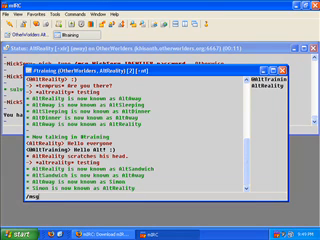
{"action": "type", "text": "altreality"}
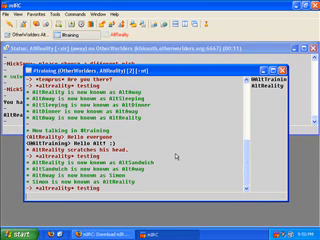
{"action": "type", "text": "/away"}
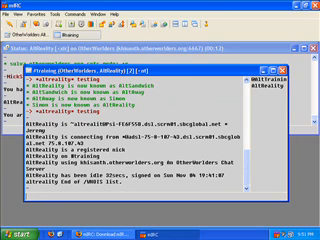
- Part the #training channel with the message 'I am leaving again'
{"action": "type", "text": "/part"}
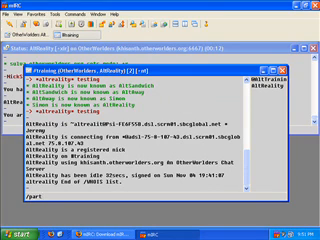
{"action": "type", "text": "I am"}
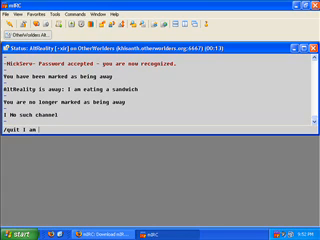
{"action": "type", "text": "leaving again"}
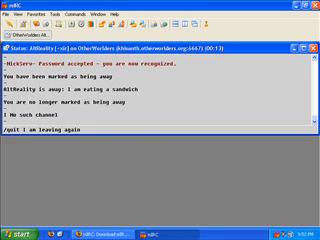